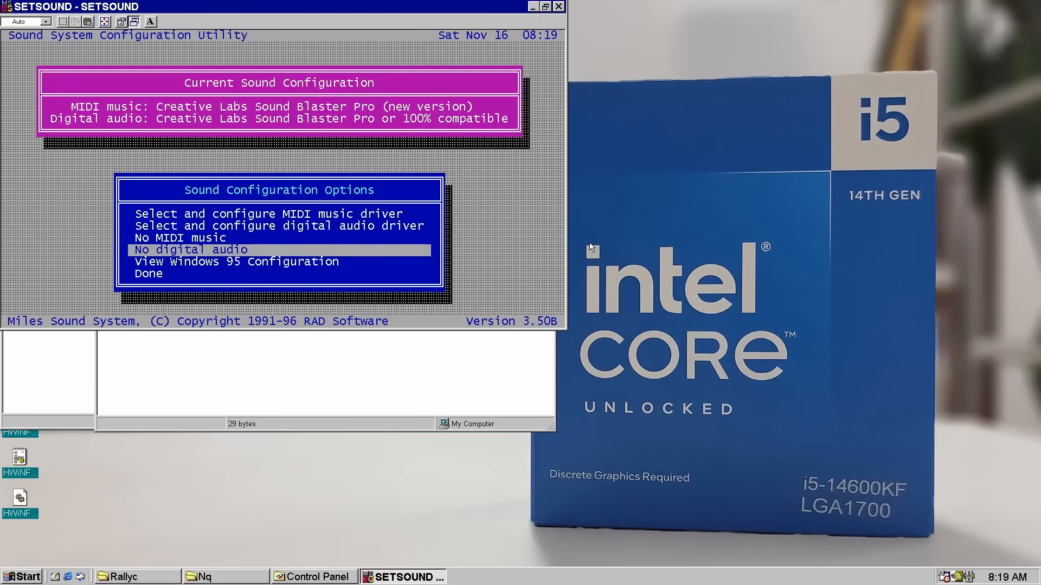
- Choose the Creative Labs Sound Blaster Pro compatible digital audio driver in SETSOUND
{"action": "left_click", "coordinate": [277, 225]}
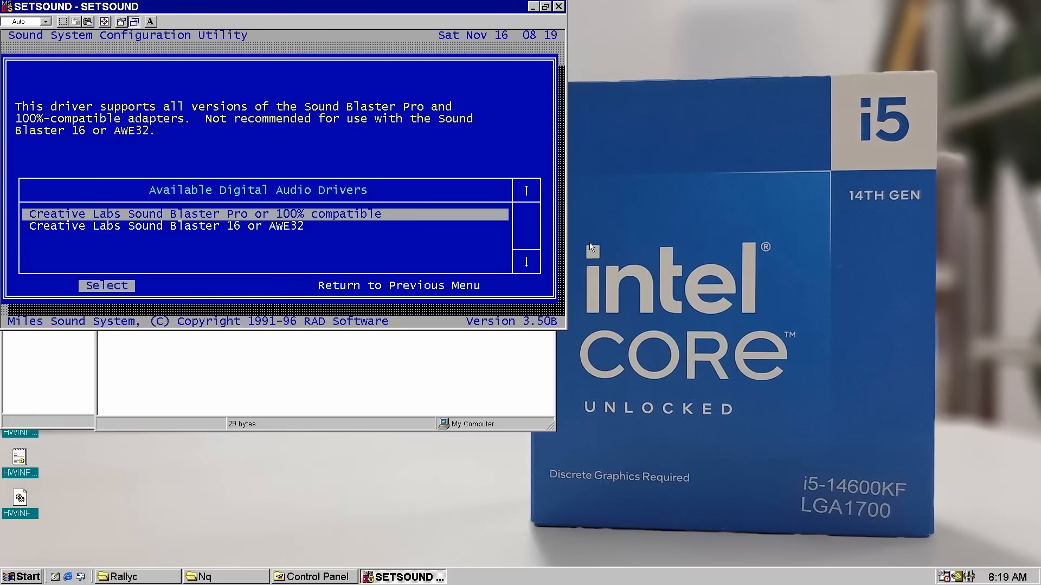
{"action": "left_click", "coordinate": [107, 286]}
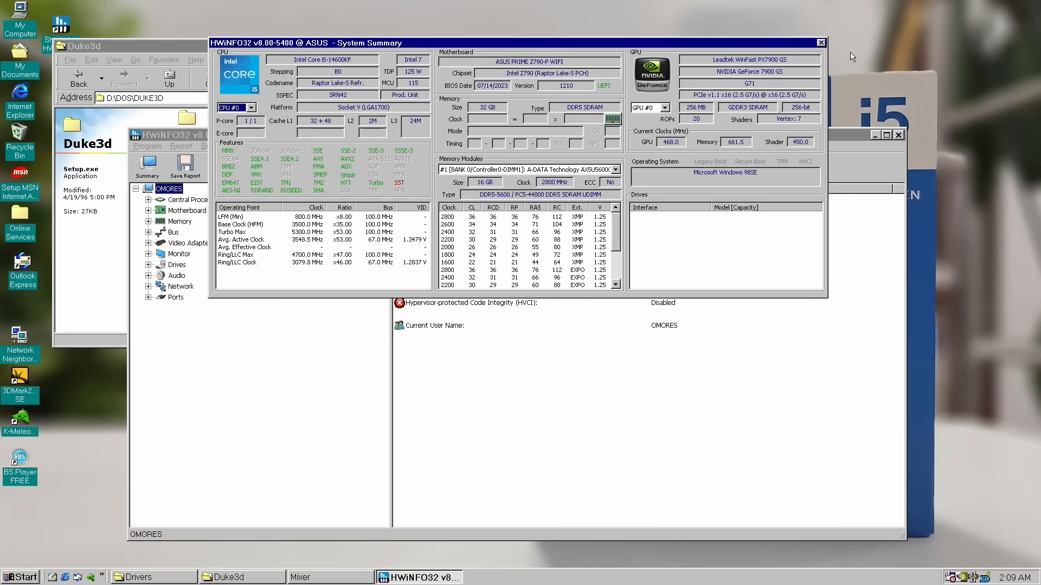
- Inspect the C-Media CMI8738/C3DX audio device under Audio in HWiNFO32, then close it
{"action": "left_click", "coordinate": [820, 42]}
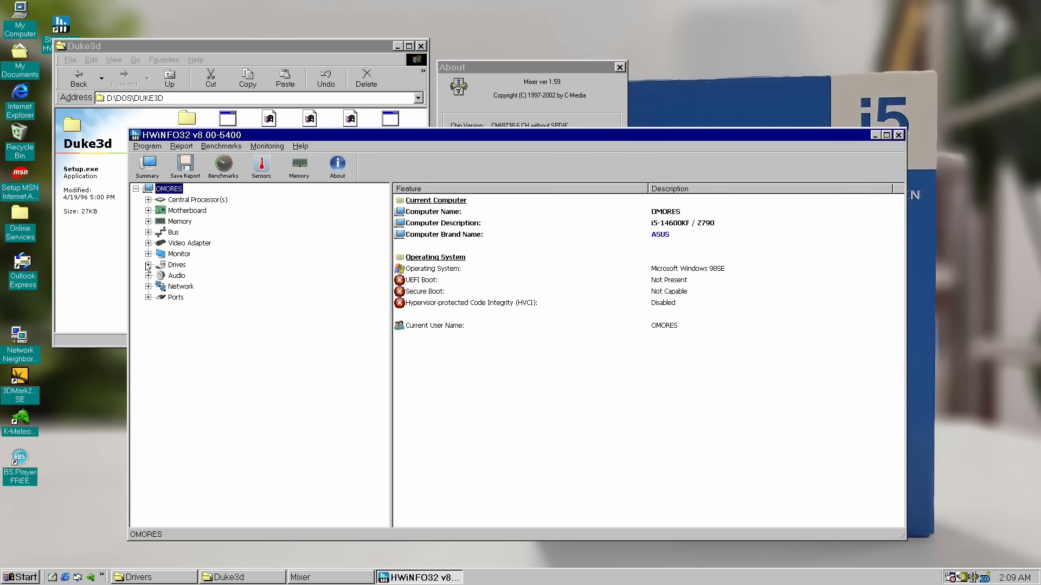
{"action": "left_click", "coordinate": [149, 276]}
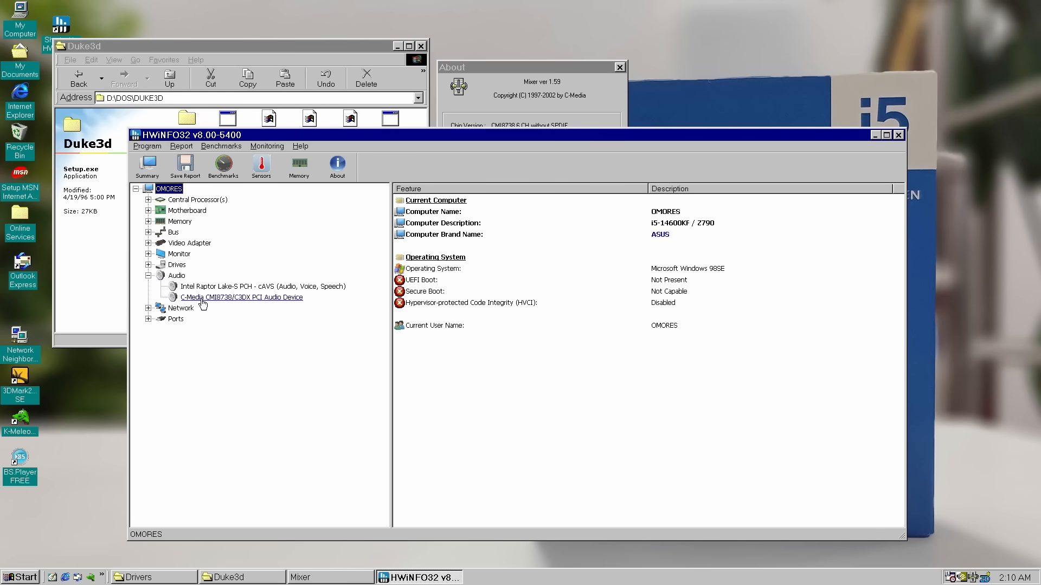
{"action": "left_click", "coordinate": [241, 297]}
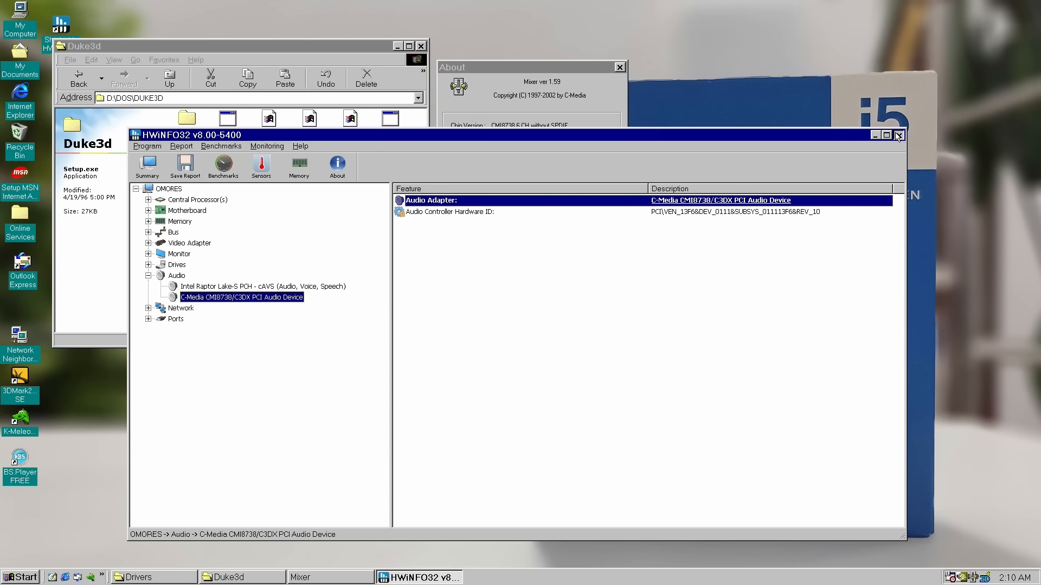
{"action": "left_click", "coordinate": [898, 135]}
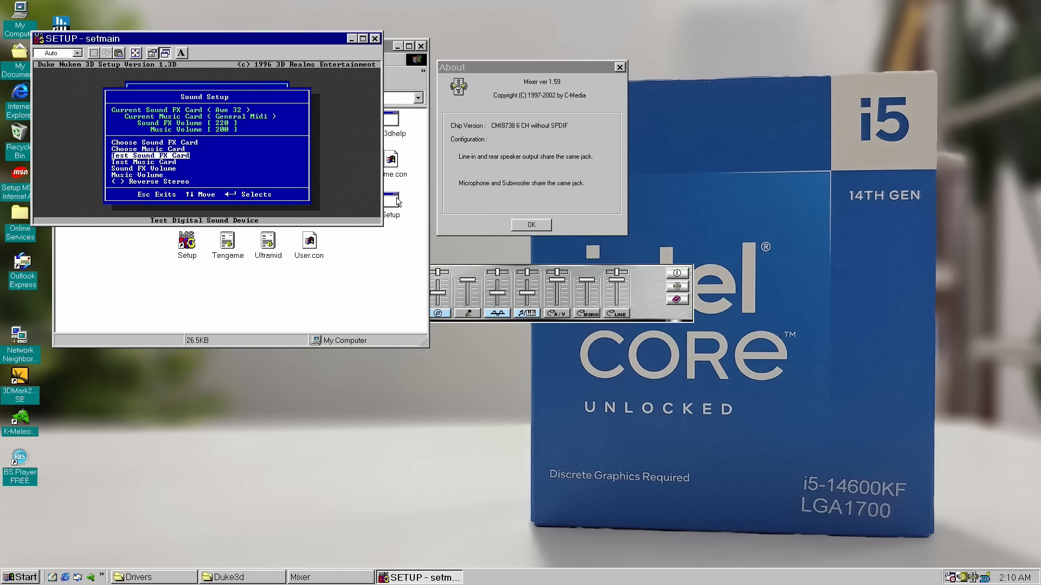
- Run the AWE32 sound effects and General MIDI music tests, then save setup and launch
{"action": "key", "text": "Down"}
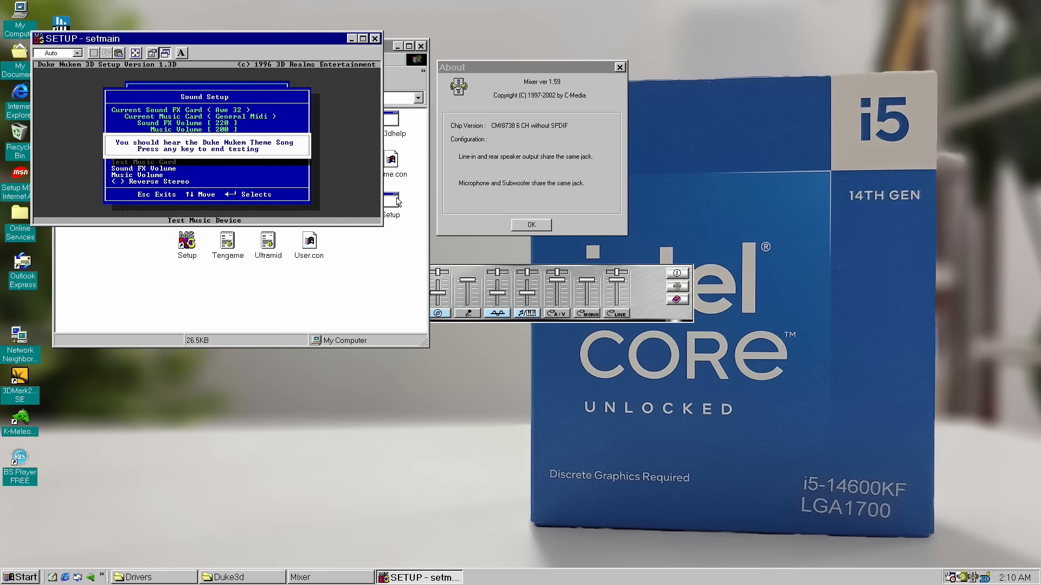
{"action": "key", "text": "Escape"}
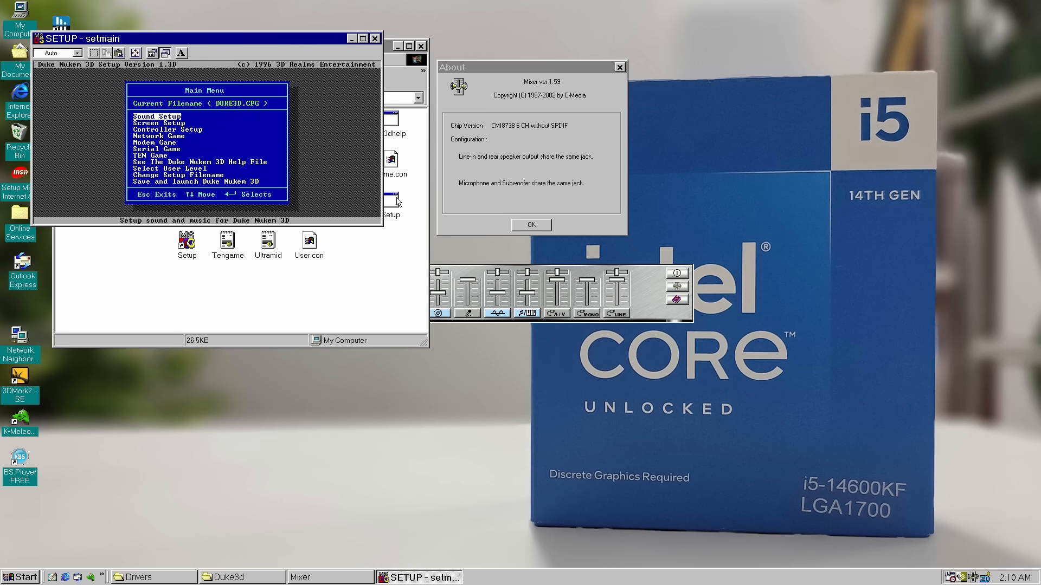
{"action": "key", "text": "Down"}
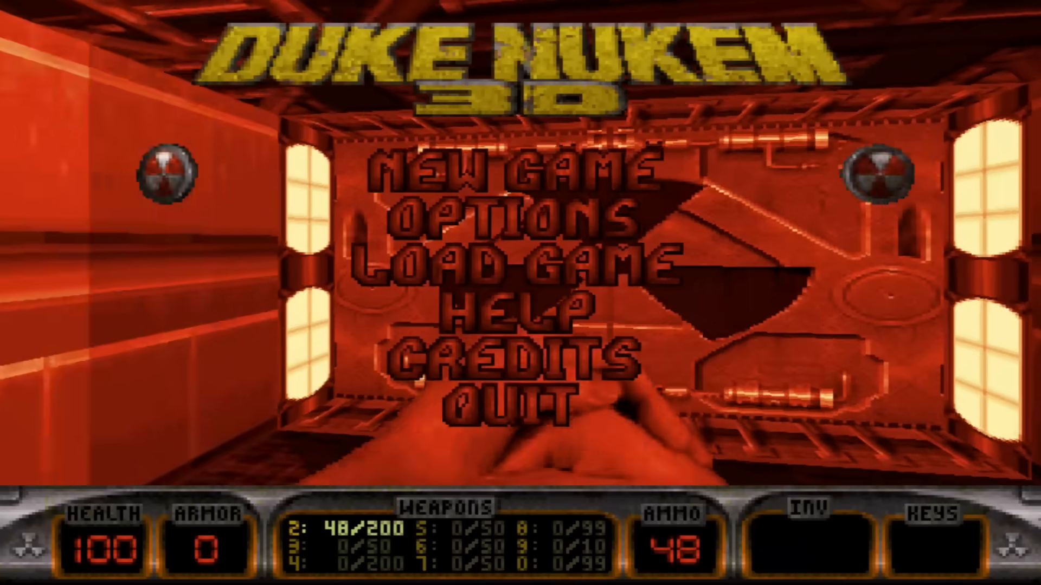
{"action": "left_click", "coordinate": [521, 171]}
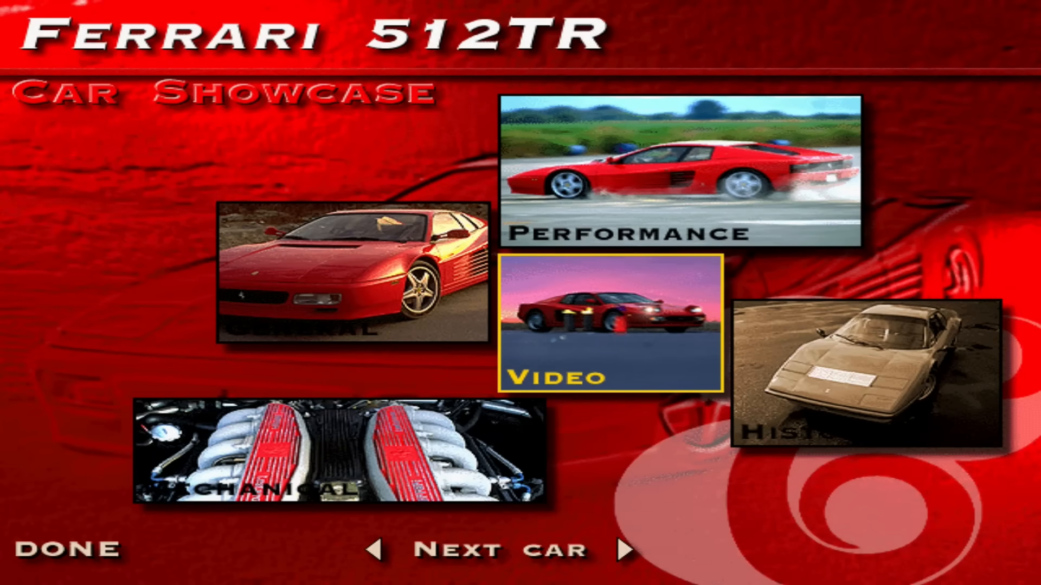
- View the Ferrari 512TR history page, then advance to the Lamborghini Diablo VT
{"action": "left_click", "coordinate": [863, 378]}
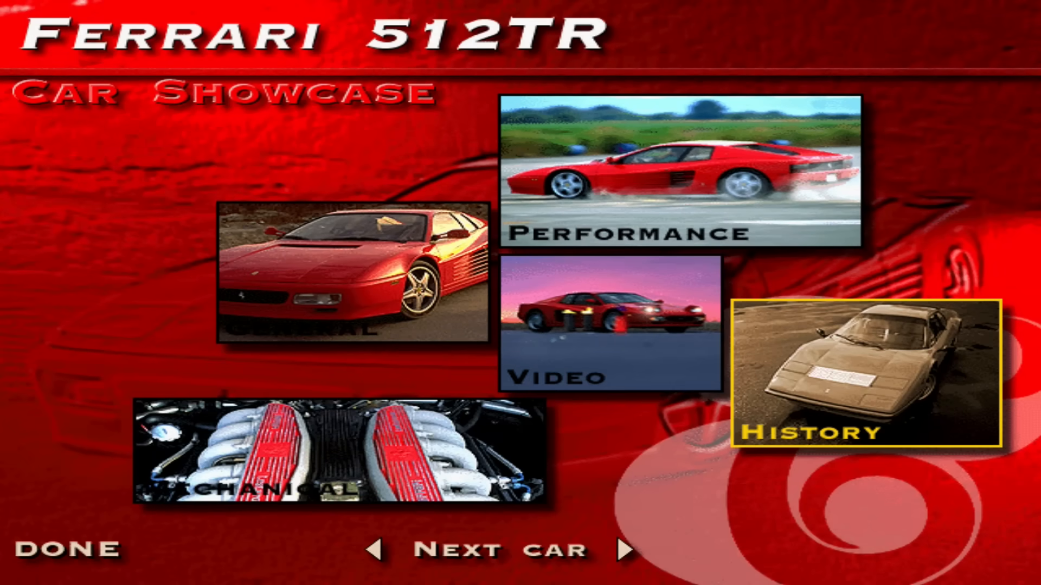
{"action": "left_click", "coordinate": [862, 382]}
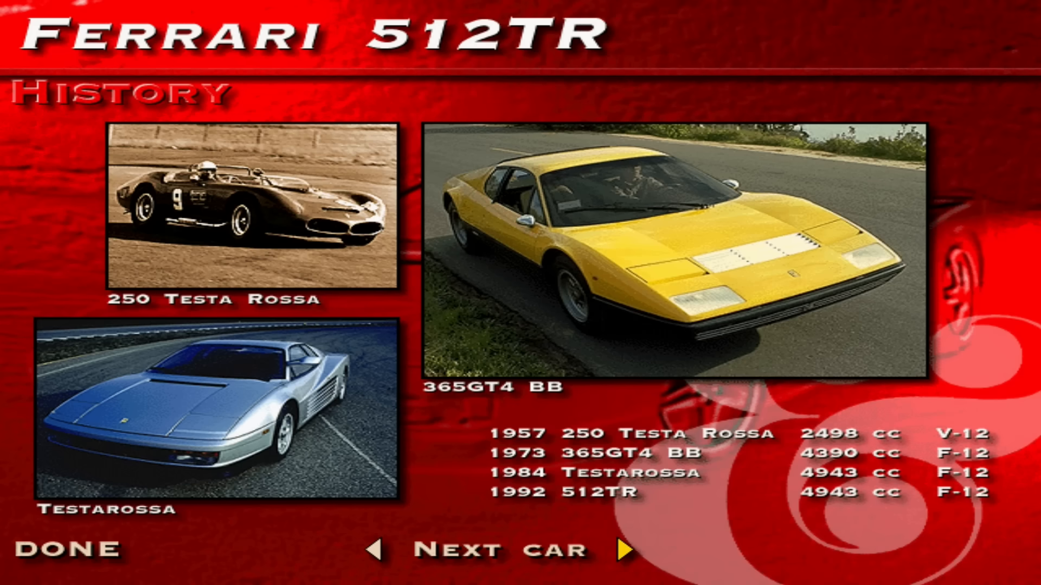
{"action": "left_click", "coordinate": [620, 550]}
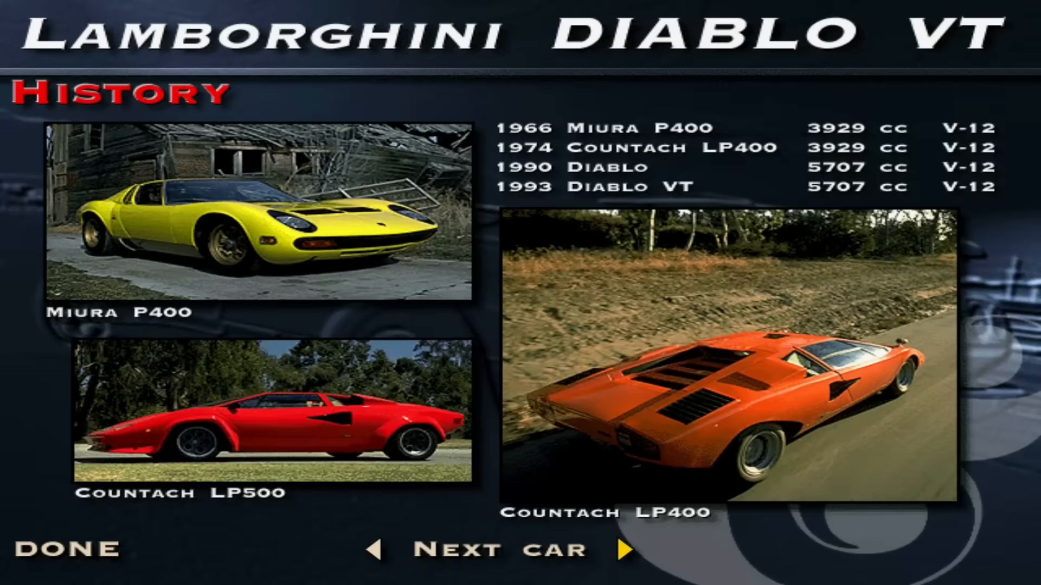